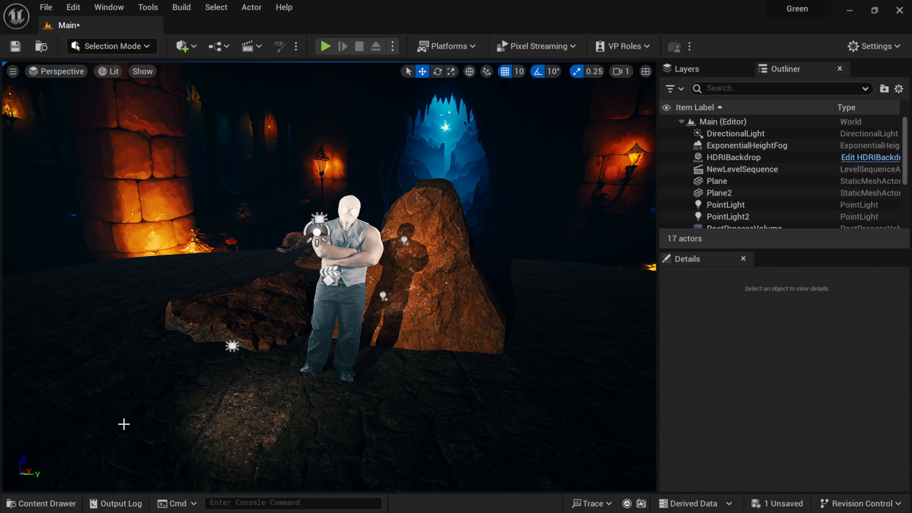
# Step: Reveal the Content folder listing the media player, media source, media texture and material assets
pyautogui.click(41, 503)
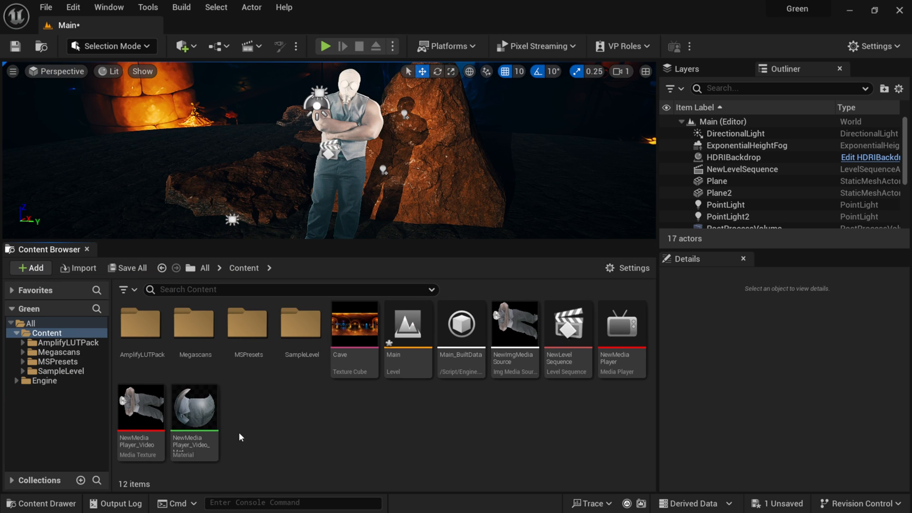
# Step: Edit NewMediaPlayer_Video_Mat in a maximized material editor, previewed on a plane mesh
pyautogui.doubleClick(193, 406)
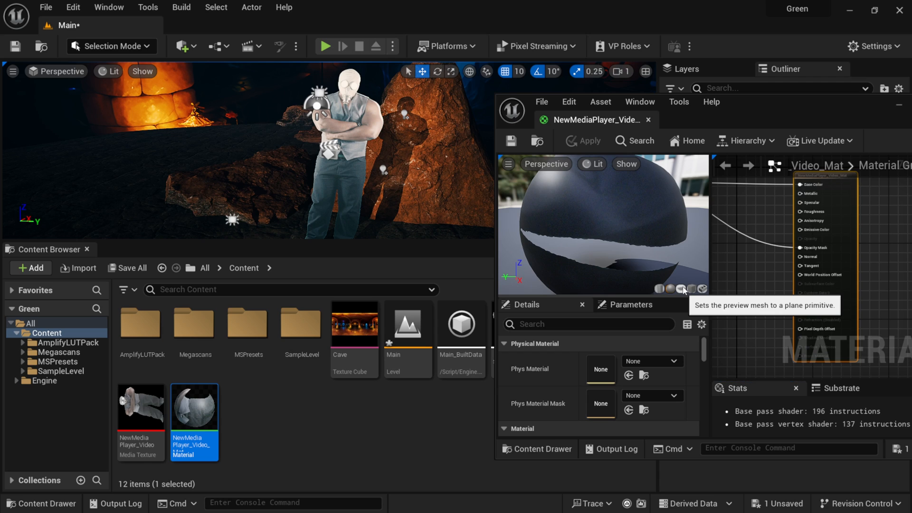
pyautogui.click(682, 289)
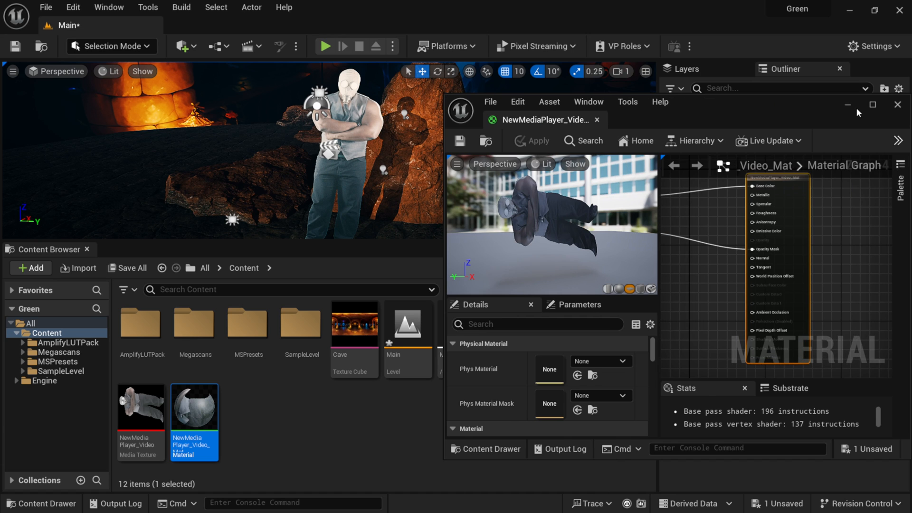
pyautogui.click(871, 104)
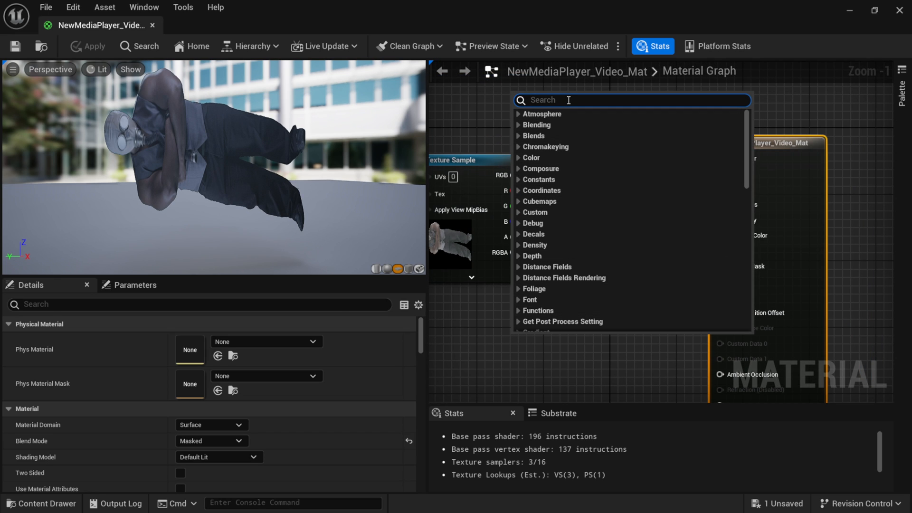
# Step: Add an MF_Chromakeyer node via 'mf_ch' search, fed by the video texture's RGB
pyautogui.write('mf_chroma')
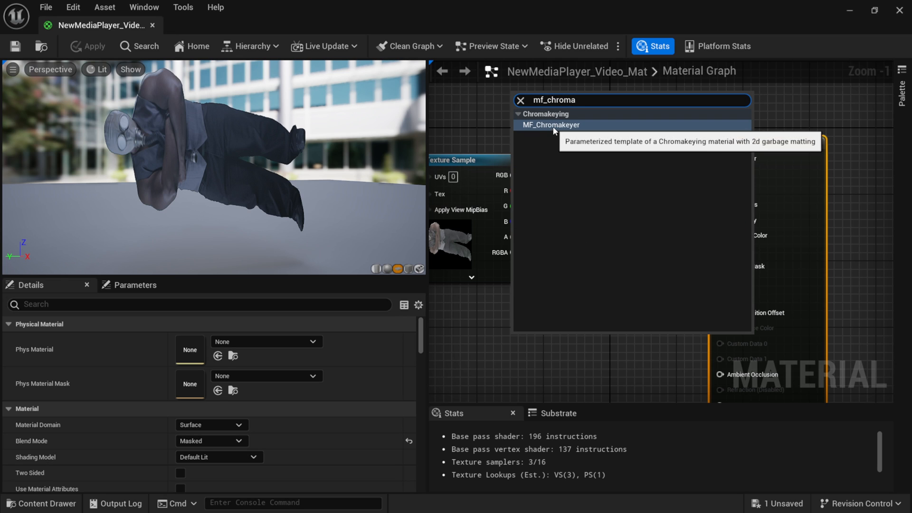
pyautogui.click(551, 124)
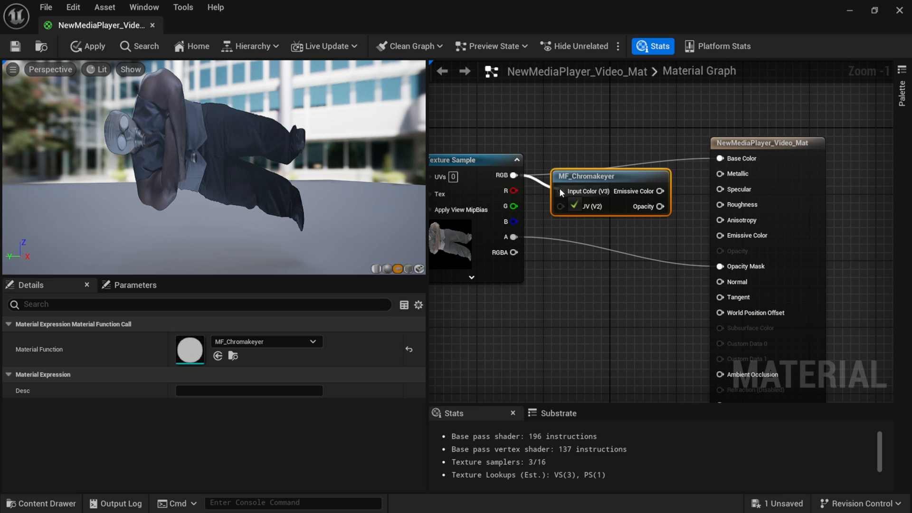
pyautogui.moveTo(627, 214)
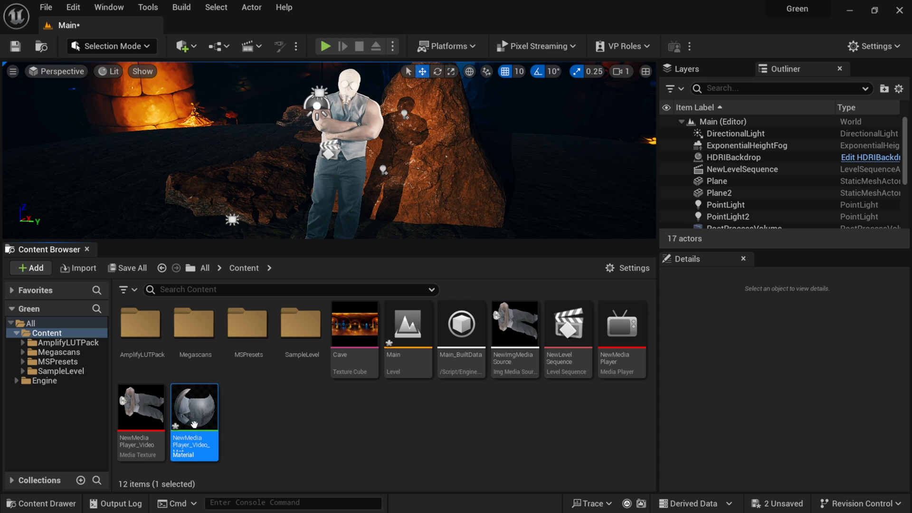
# Step: Create a material instance from NewMediaPlayer_Video_Mat with the default name and edit it
pyautogui.rightClick(194, 408)
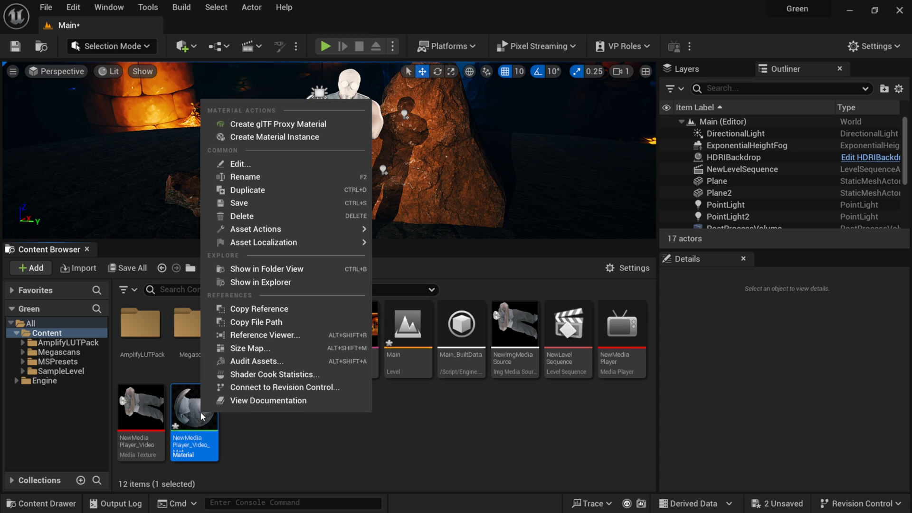
pyautogui.moveTo(302, 136)
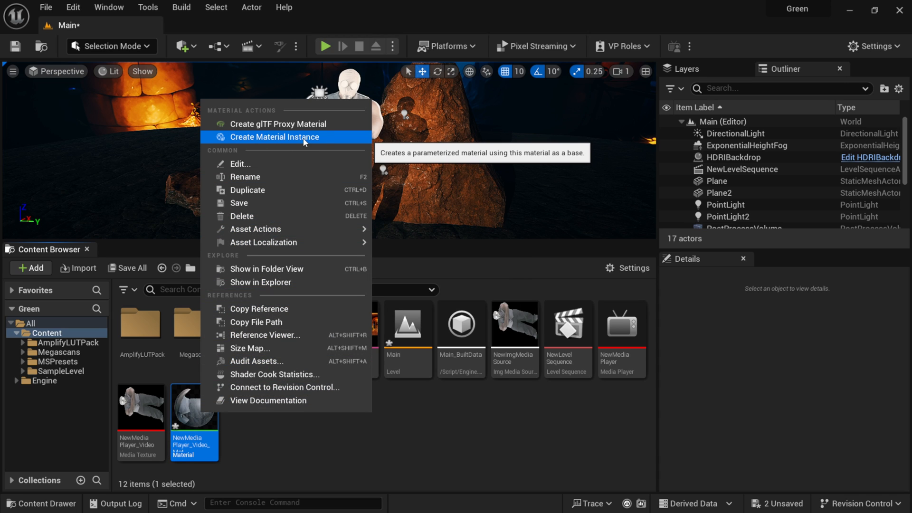
pyautogui.click(276, 137)
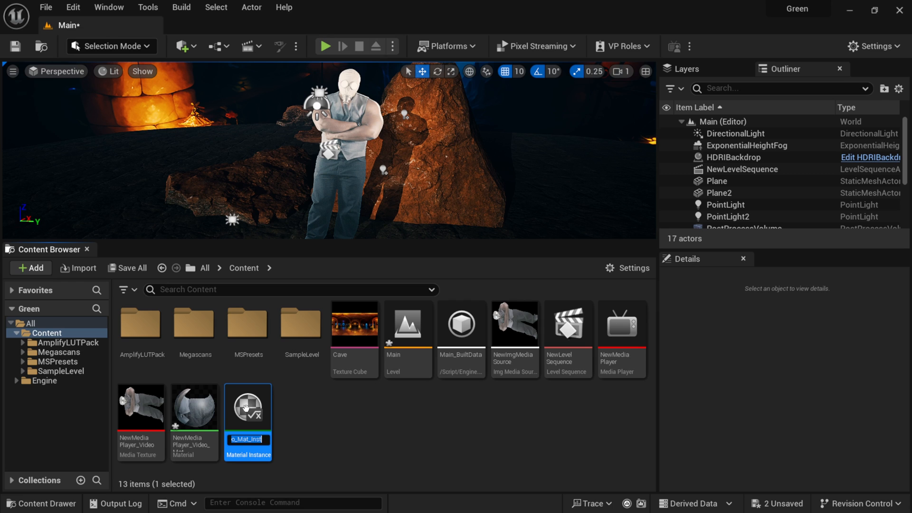
pyautogui.doubleClick(247, 405)
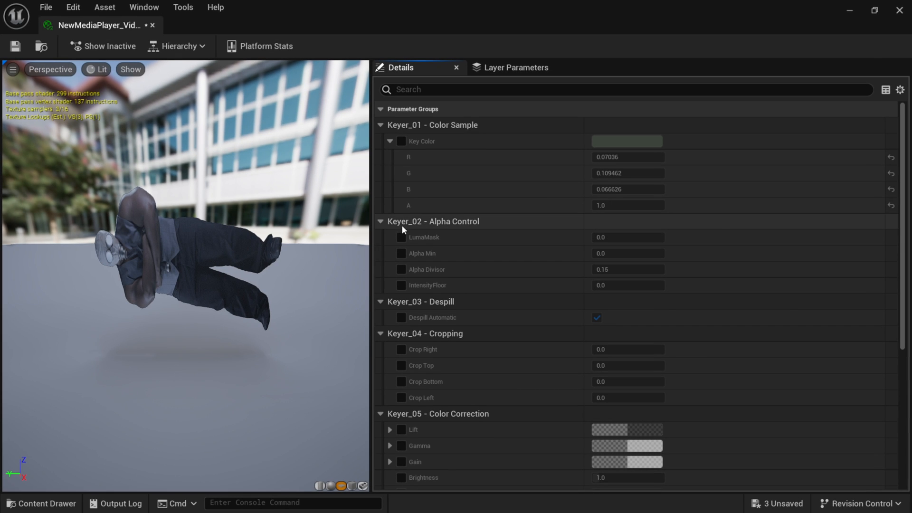
# Step: Under Keyer_07 - Vizualisation, override Color Correction Amount to 1.0
pyautogui.scroll(-3)
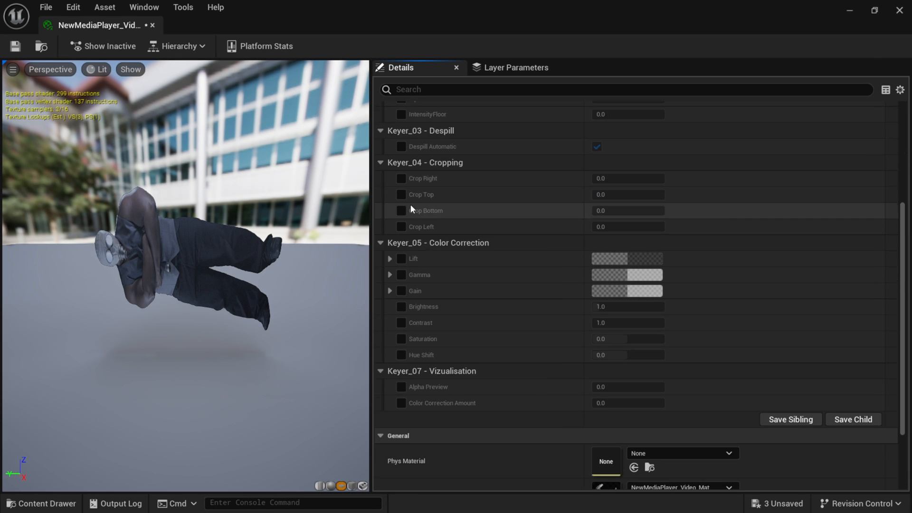
pyautogui.scroll(-3)
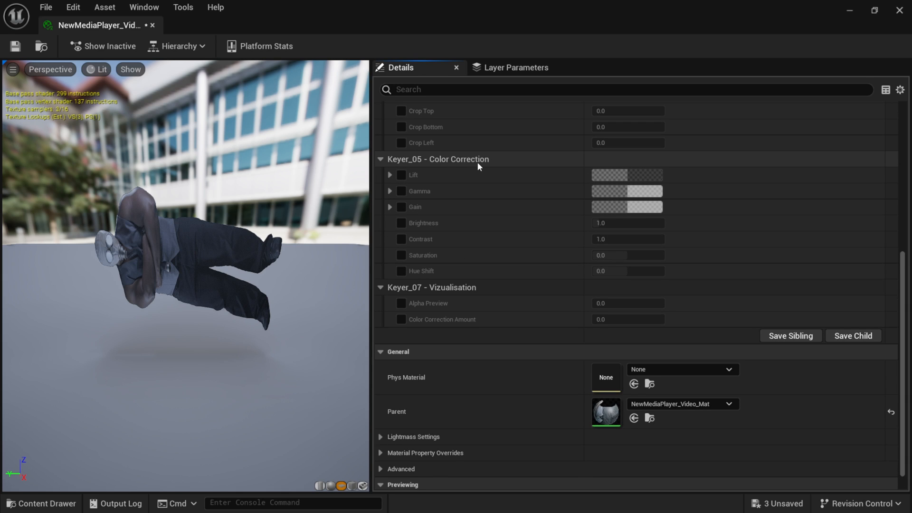
pyautogui.moveTo(446, 232)
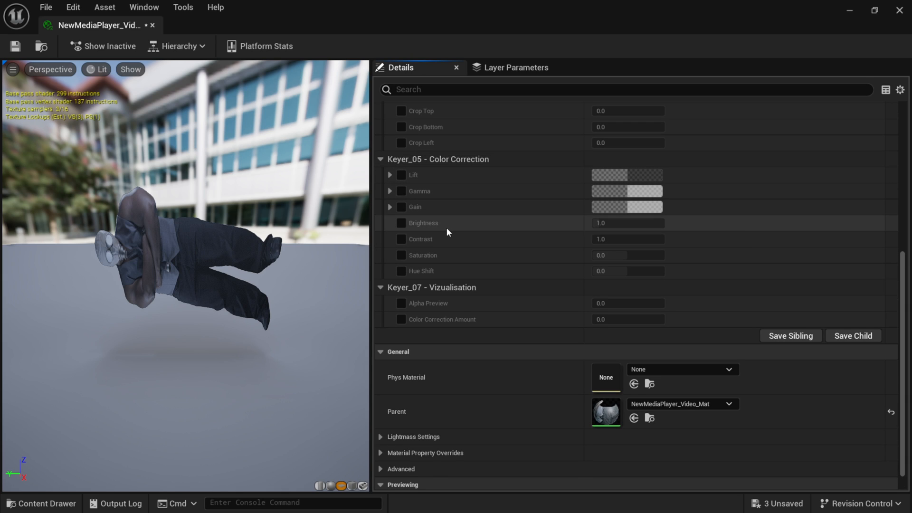
pyautogui.moveTo(439, 261)
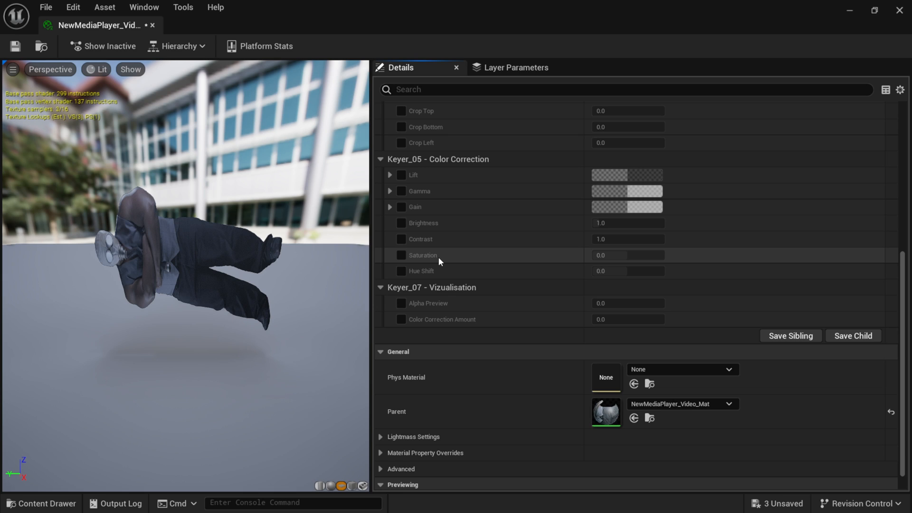
pyautogui.moveTo(399, 330)
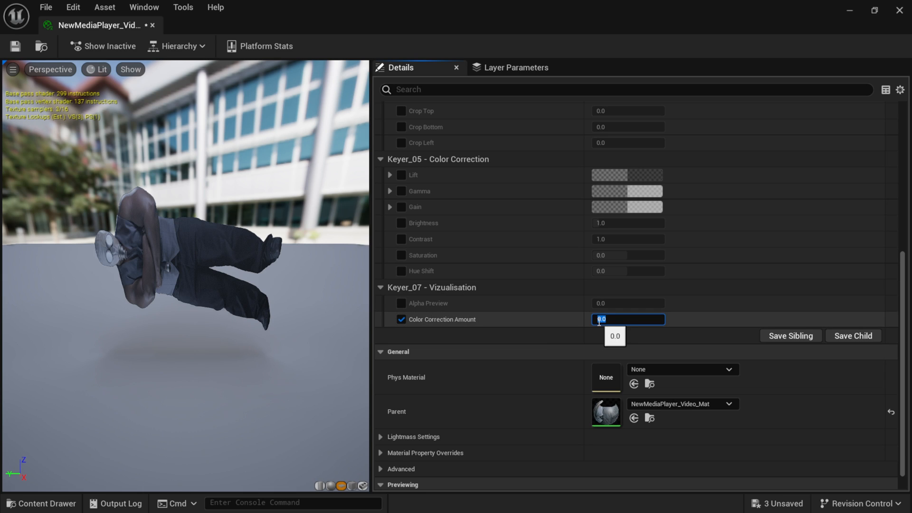
pyautogui.write('1.0')
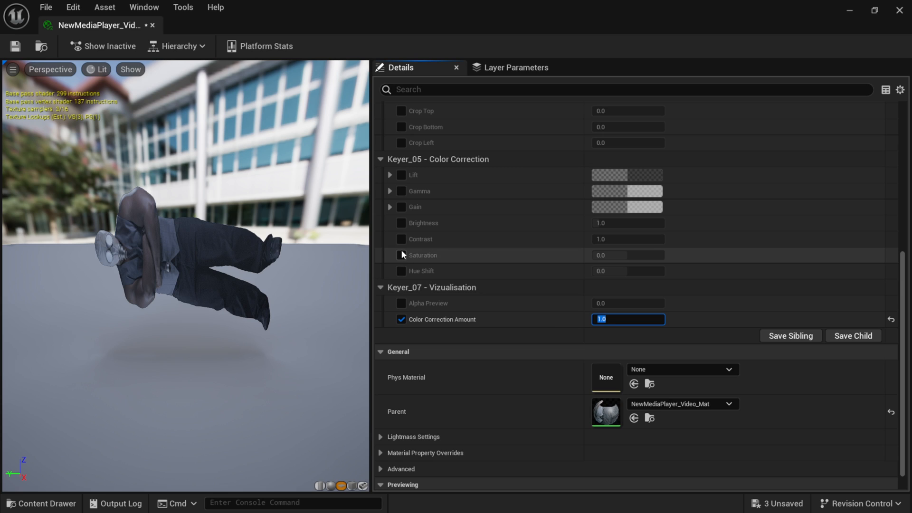
pyautogui.click(401, 255)
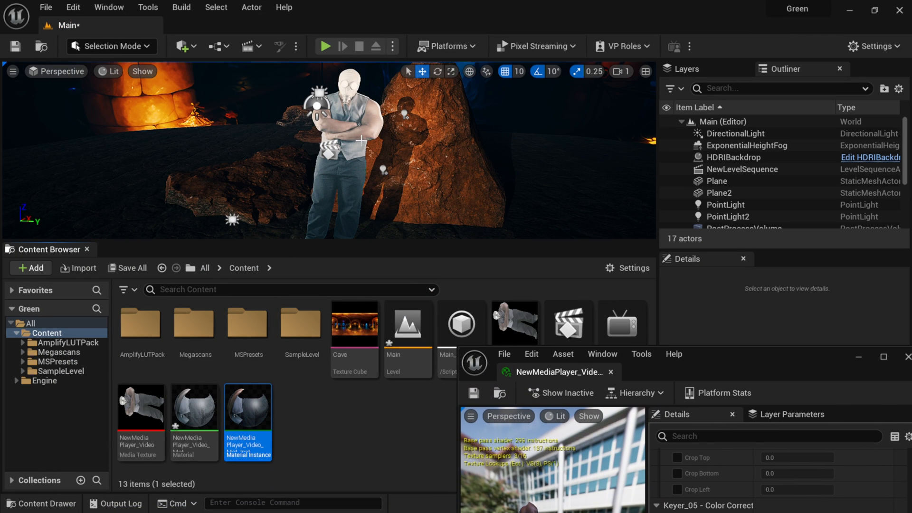
pyautogui.moveTo(247, 405)
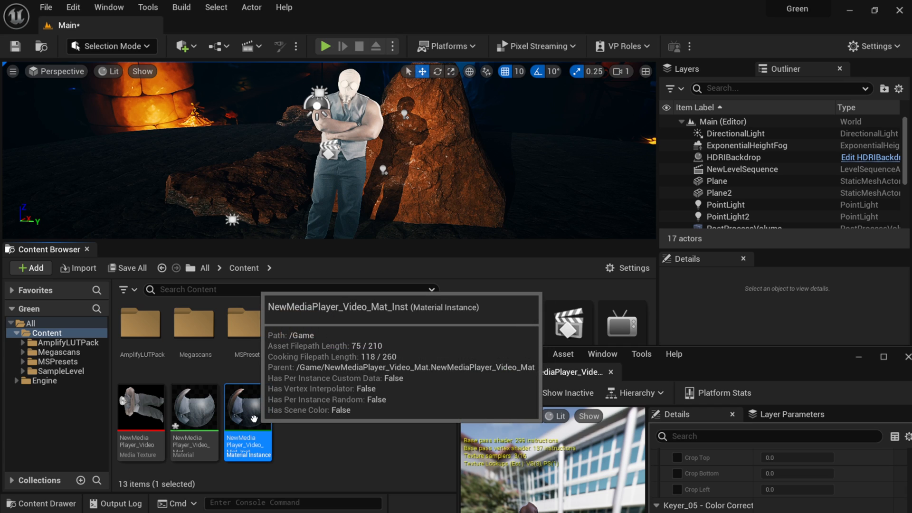